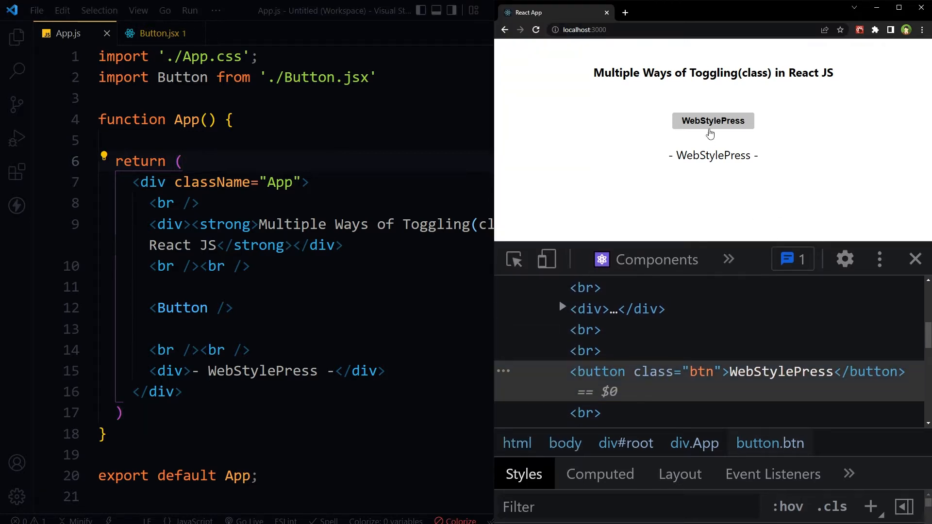
{"action": "mouse_move", "coordinate": [690, 371]}
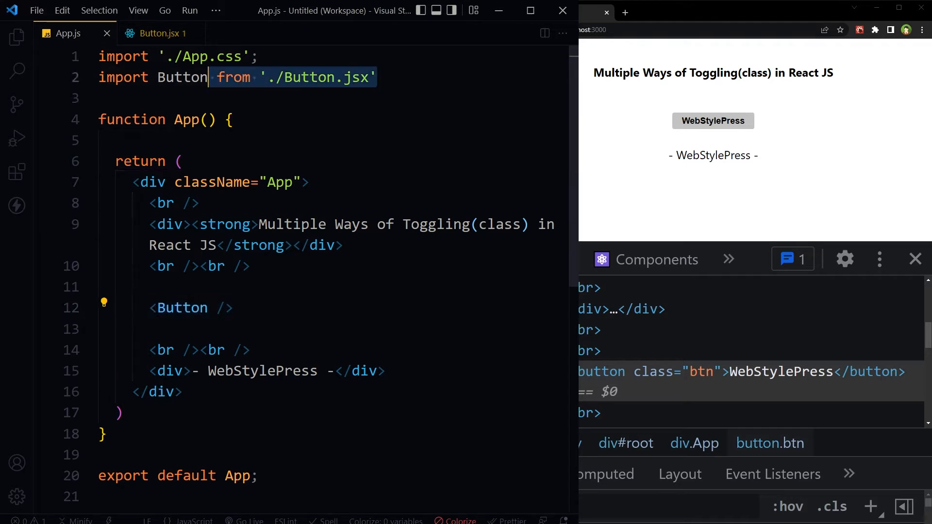
Open Button.jsx with its false-initialized btnState and flipping handleClick
{"action": "left_click", "coordinate": [156, 33]}
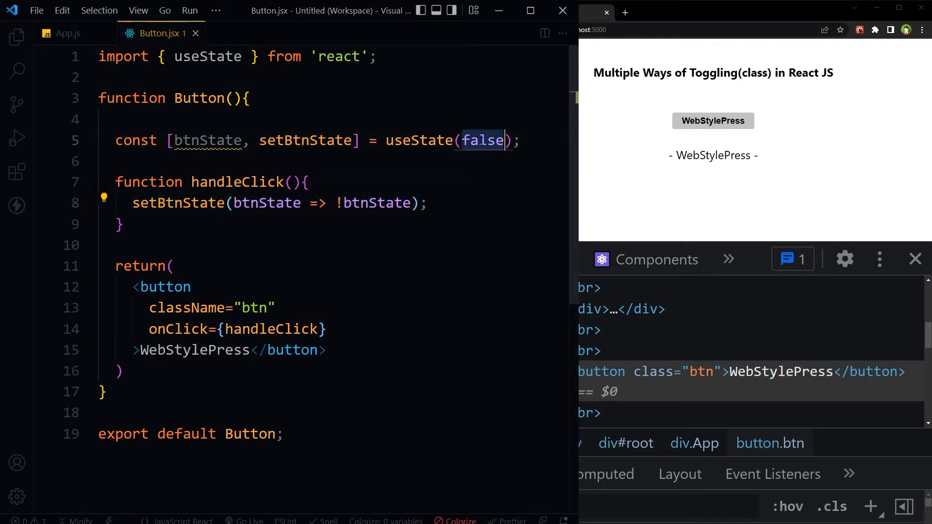
{"action": "mouse_move", "coordinate": [205, 140]}
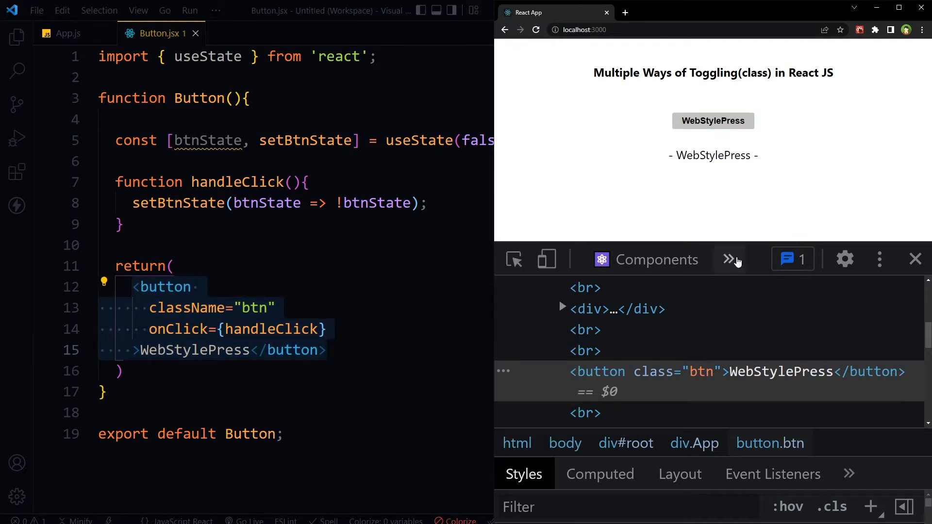
{"action": "left_click", "coordinate": [656, 260]}
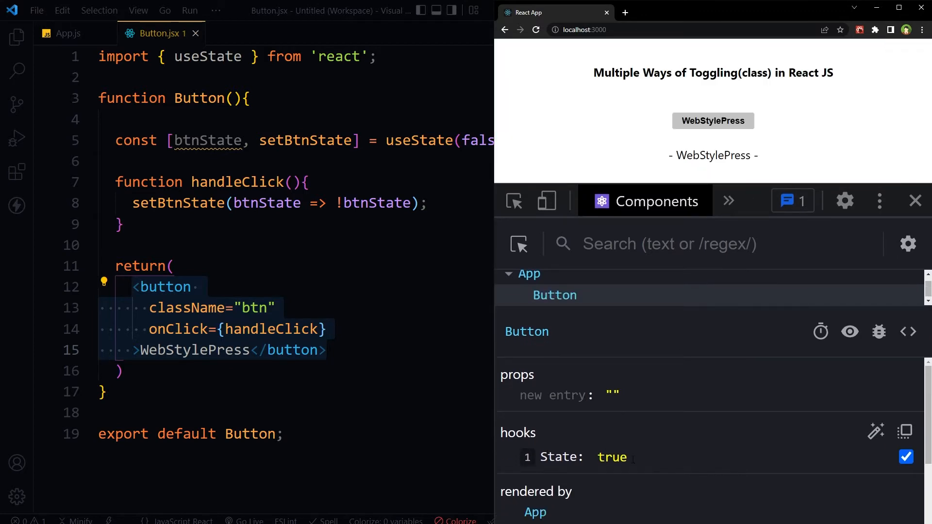
{"action": "mouse_move", "coordinate": [737, 124]}
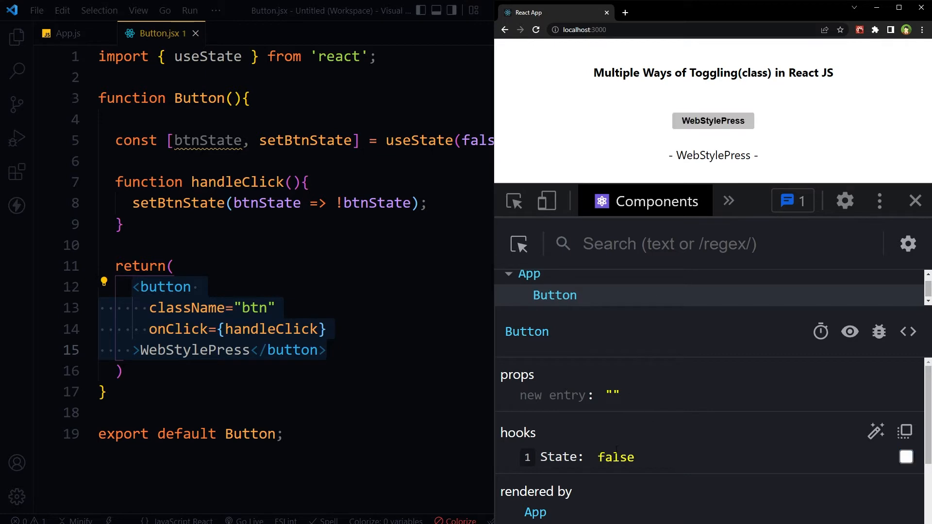
{"action": "mouse_move", "coordinate": [713, 125]}
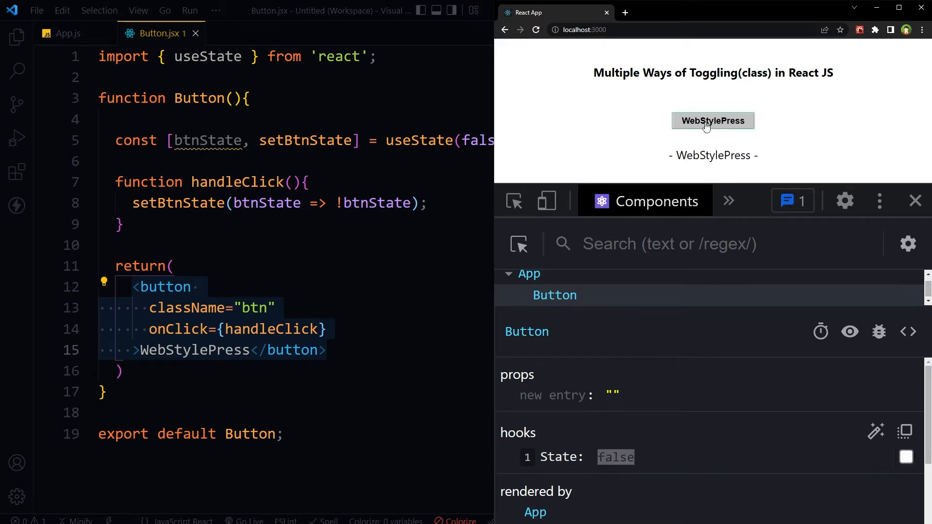
{"action": "left_click", "coordinate": [713, 121]}
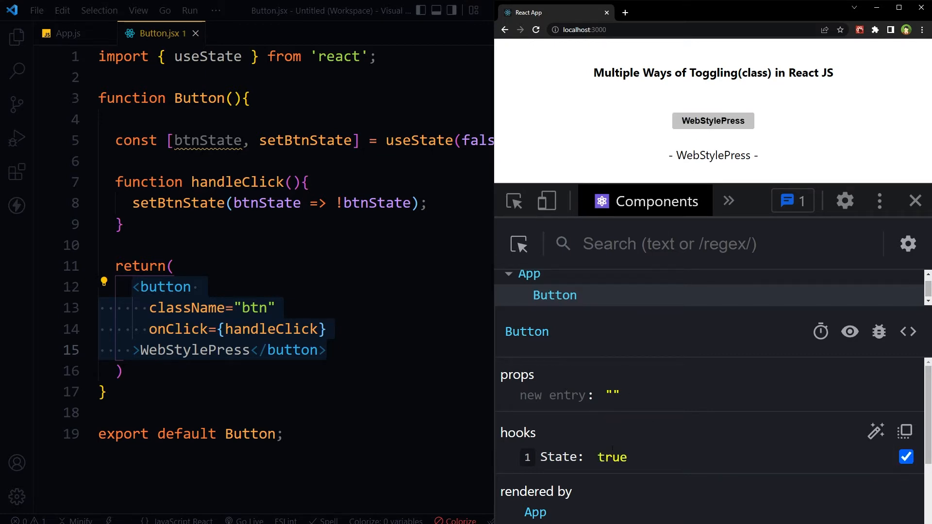
{"action": "double_click", "coordinate": [612, 458]}
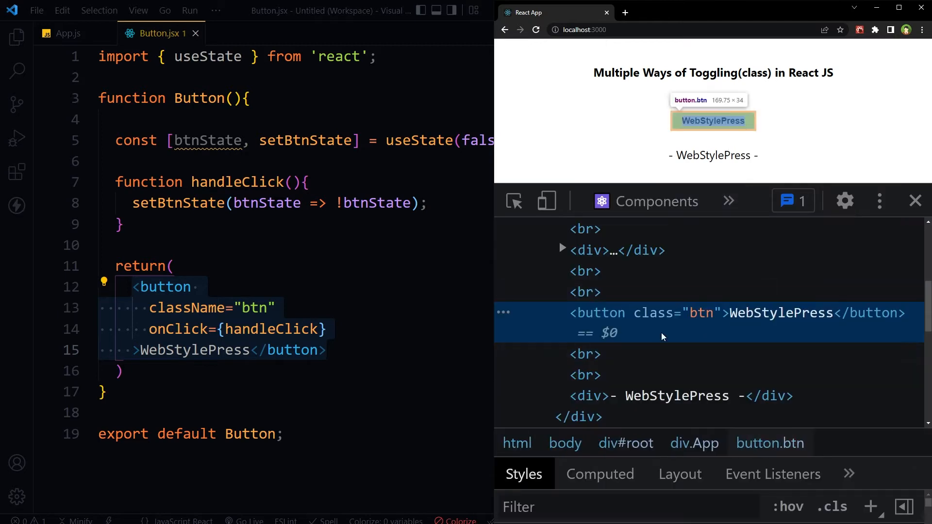
Write let stateCheck = btnState ? 'active' : '' and select the fixed className line
{"action": "type", "text": "let stateCheck"}
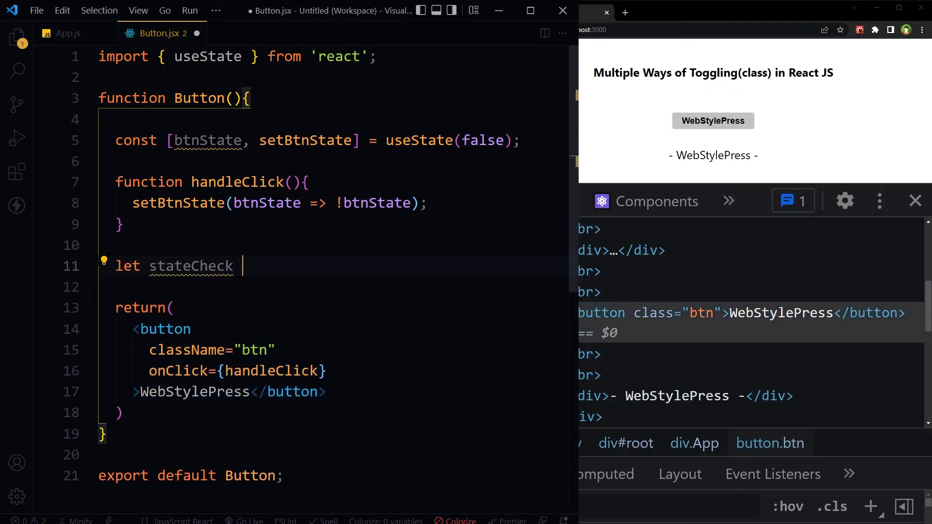
{"action": "type", "text": "="}
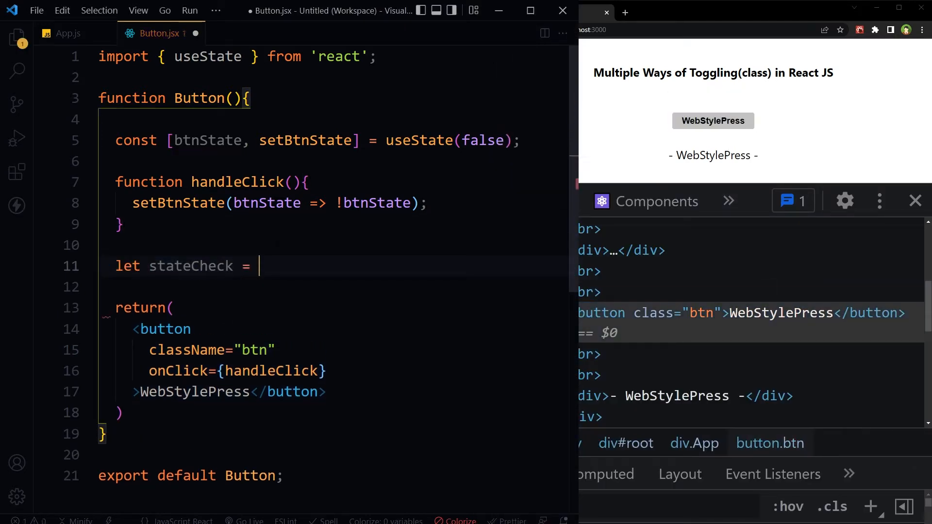
{"action": "double_click", "coordinate": [190, 266]}
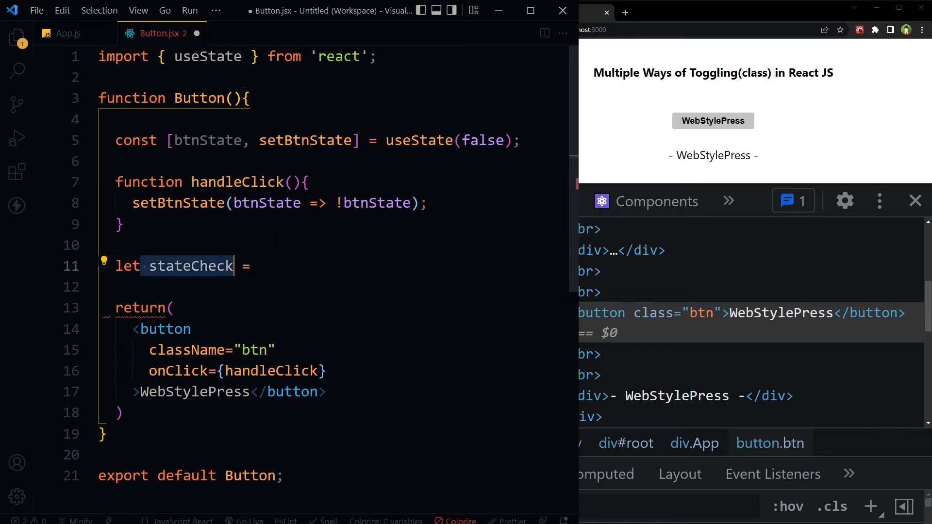
{"action": "left_click", "coordinate": [267, 203]}
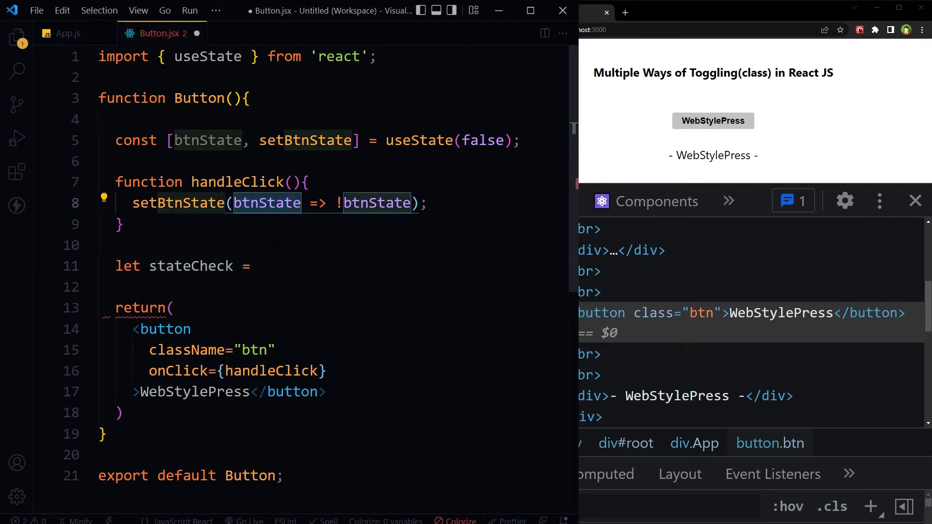
{"action": "type", "text": "btnState"}
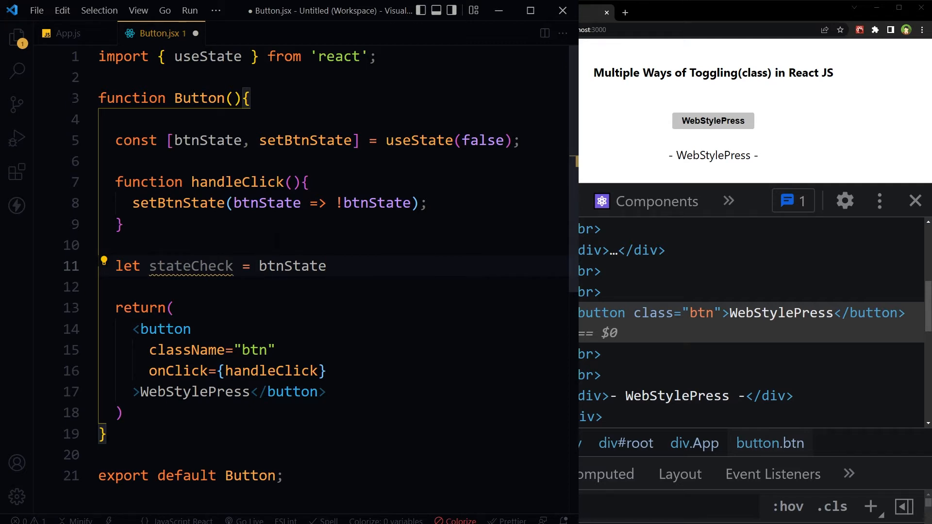
{"action": "type", "text": "?"}
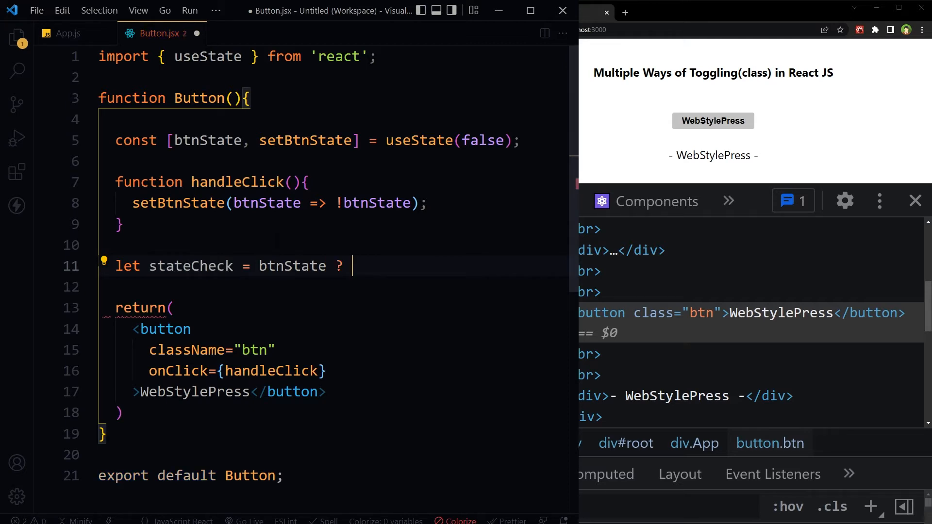
{"action": "type", "text": "'act'"}
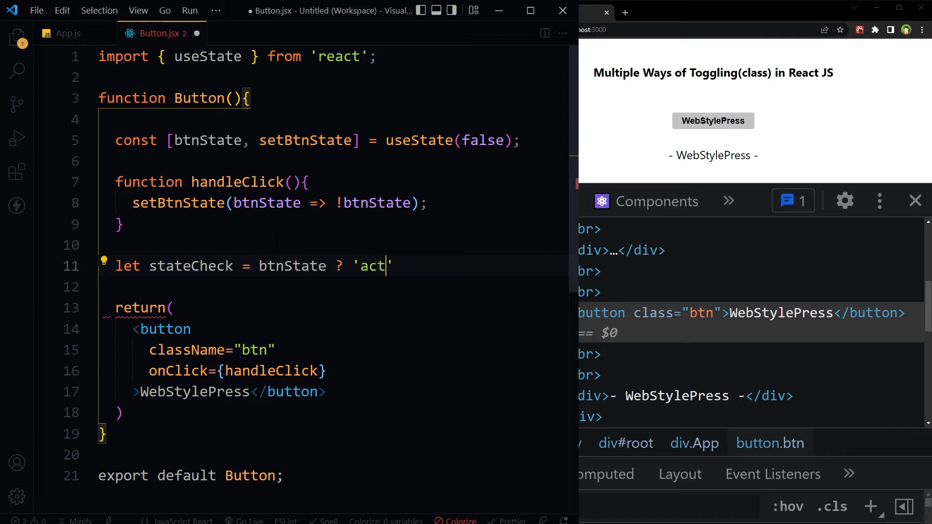
{"action": "type", "text": "ive"}
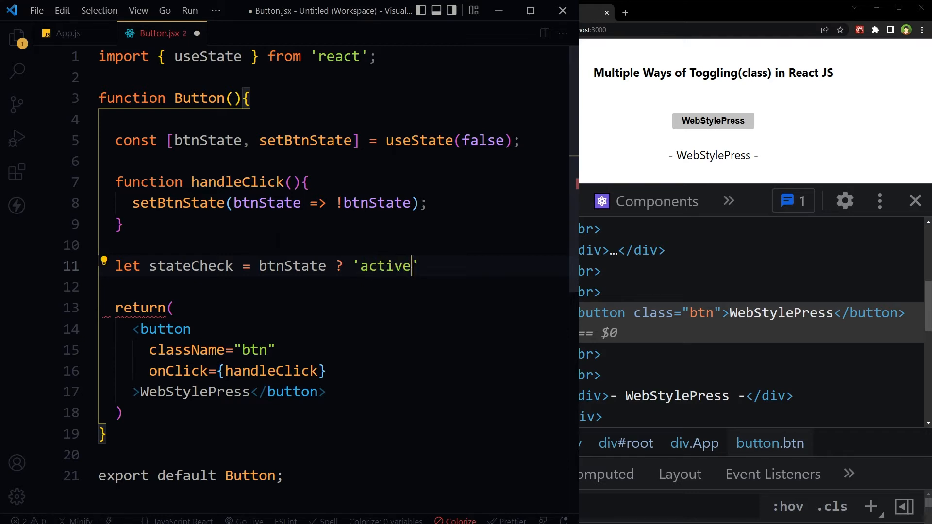
{"action": "double_click", "coordinate": [190, 266]}
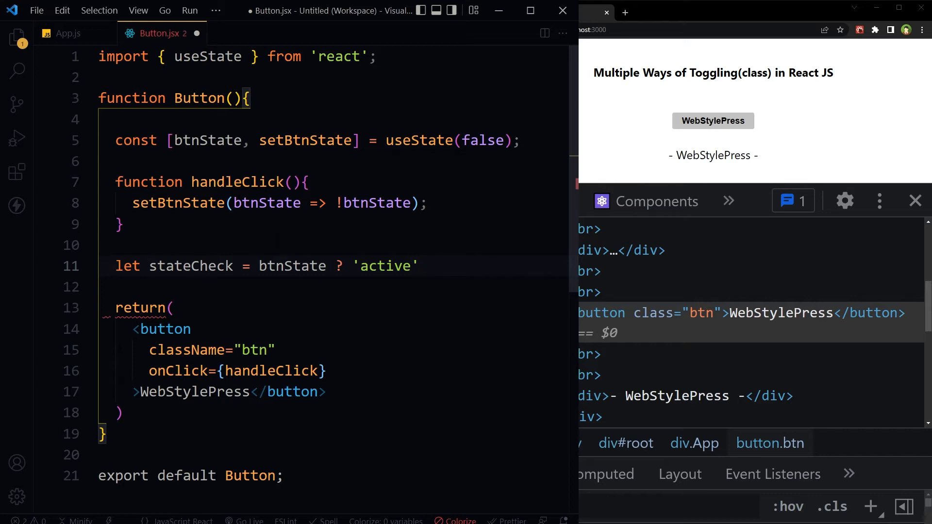
{"action": "type", "text": ": '';"}
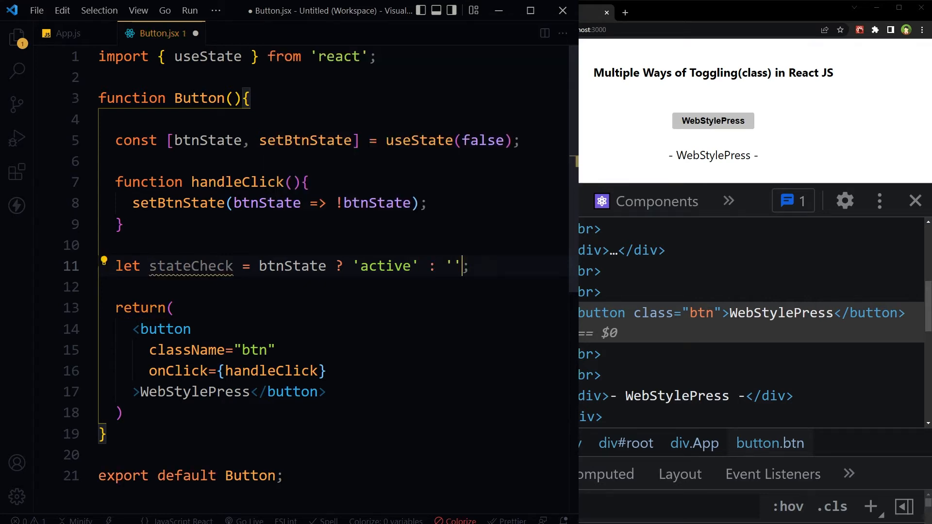
{"action": "double_click", "coordinate": [450, 265]}
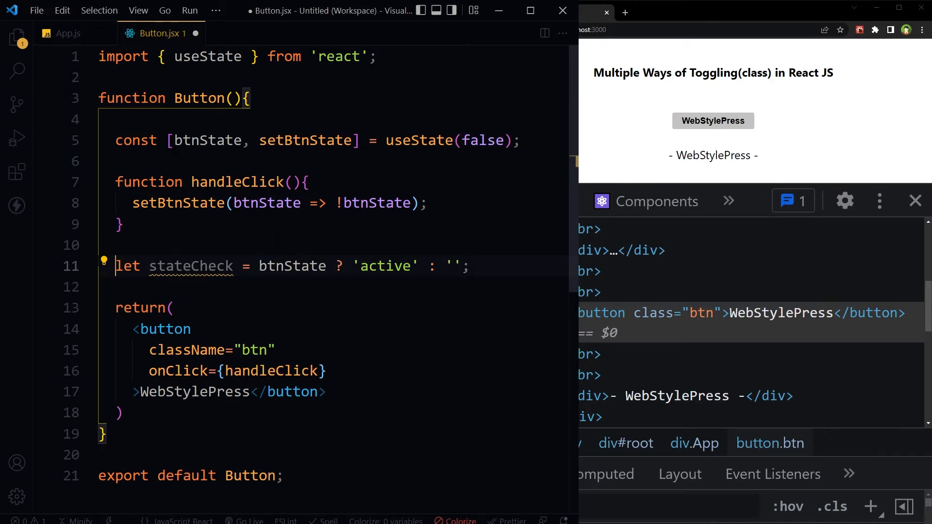
{"action": "double_click", "coordinate": [190, 265]}
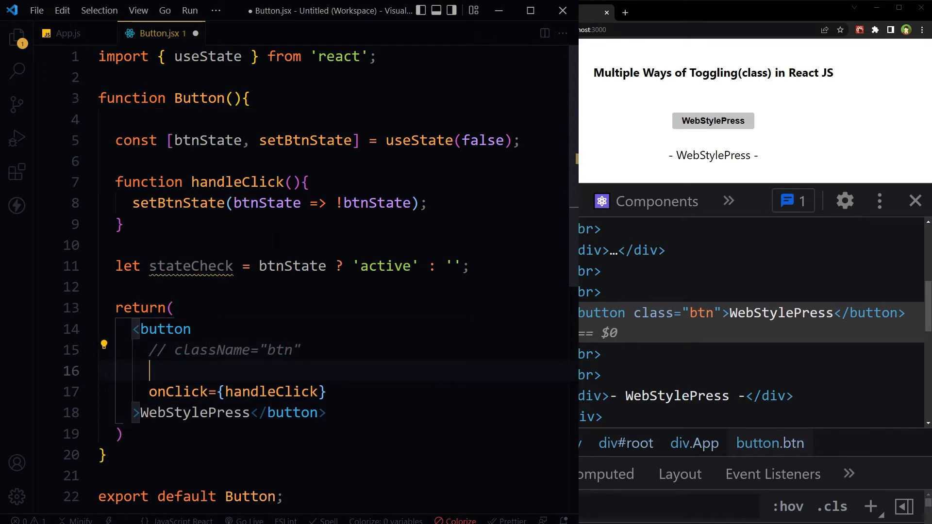
Add className as the template literal `btn ${stateCheck}`
{"action": "type", "text": "className={"}
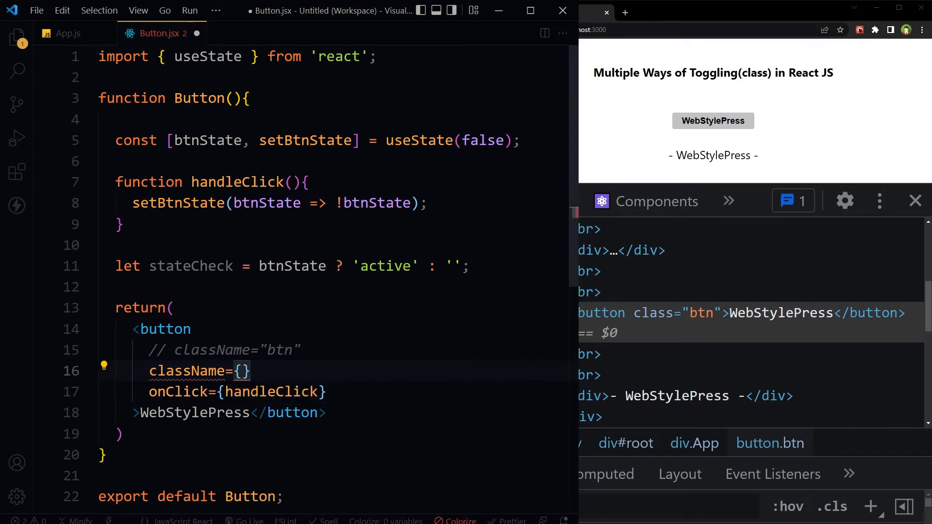
{"action": "type", "text": "`"}
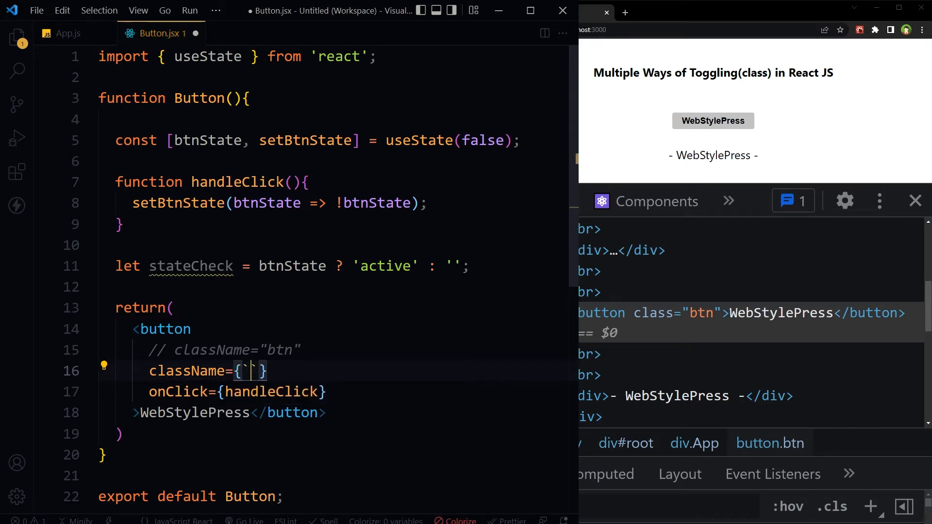
{"action": "type", "text": "btn"}
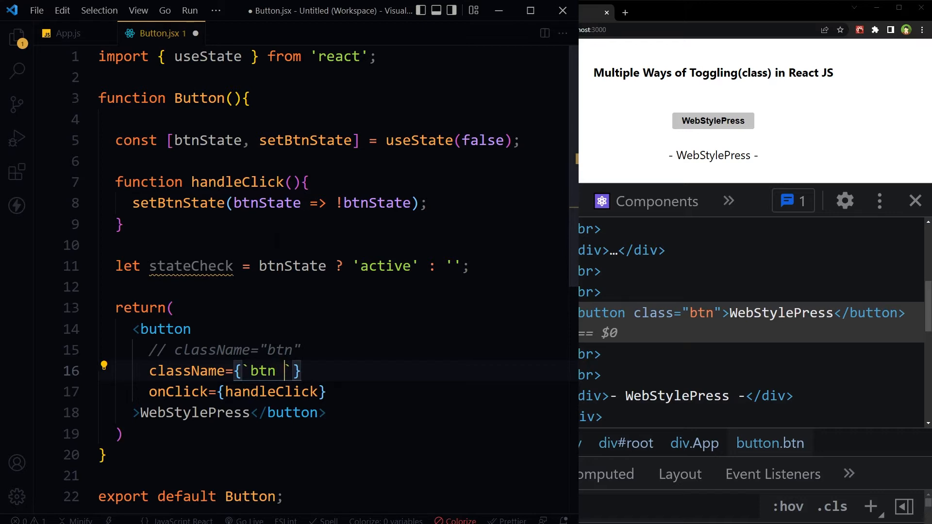
{"action": "type", "text": "${}"}
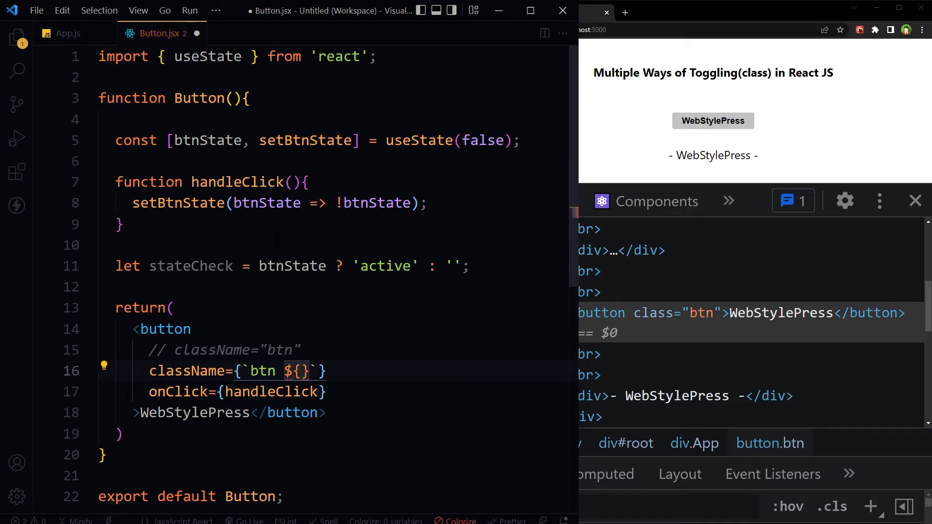
{"action": "type", "text": "stateCheck"}
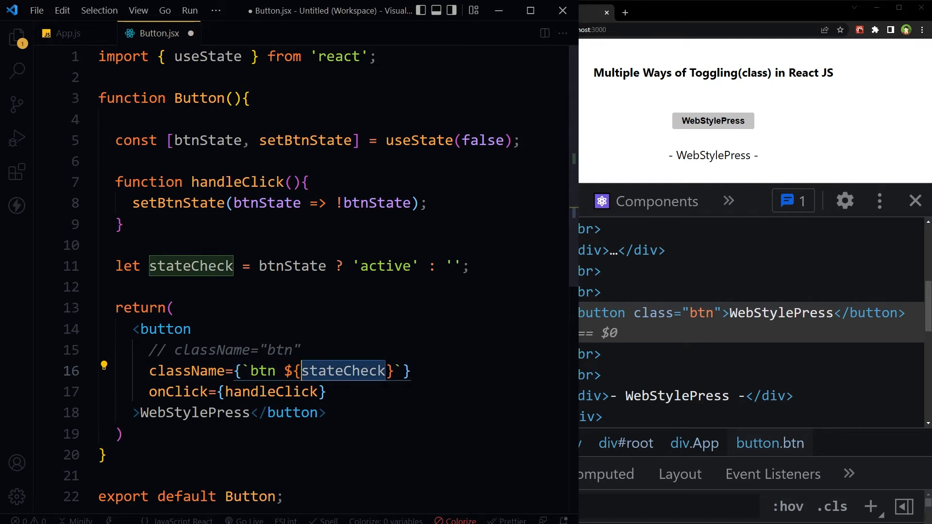
{"action": "double_click", "coordinate": [385, 266]}
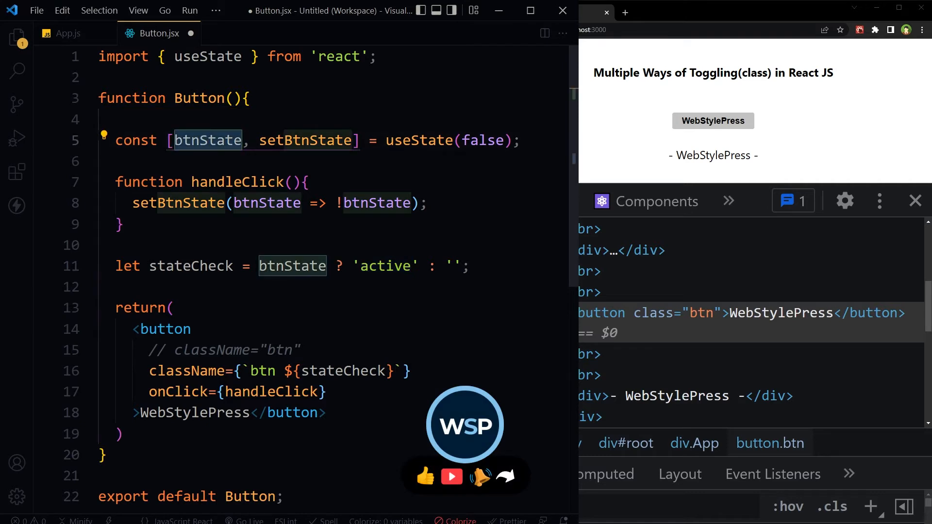
Toggle the WebStylePress button repeatedly, checking its class alternates between 'btn' and 'btn active'
{"action": "left_click", "coordinate": [713, 121]}
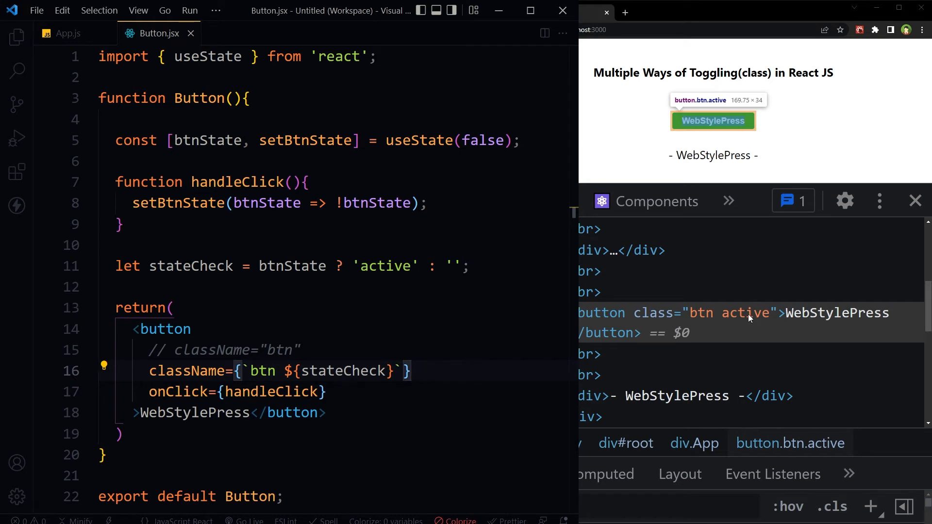
{"action": "left_click", "coordinate": [712, 120]}
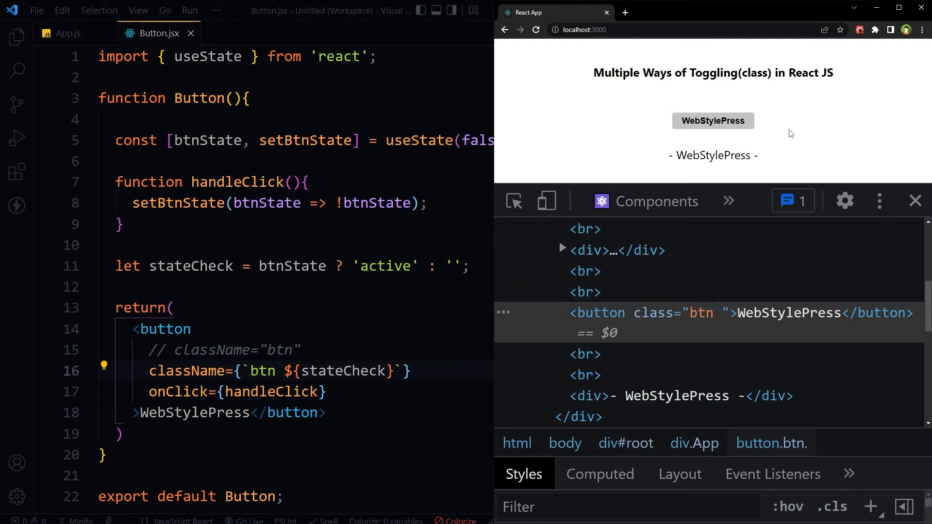
{"action": "mouse_move", "coordinate": [713, 121]}
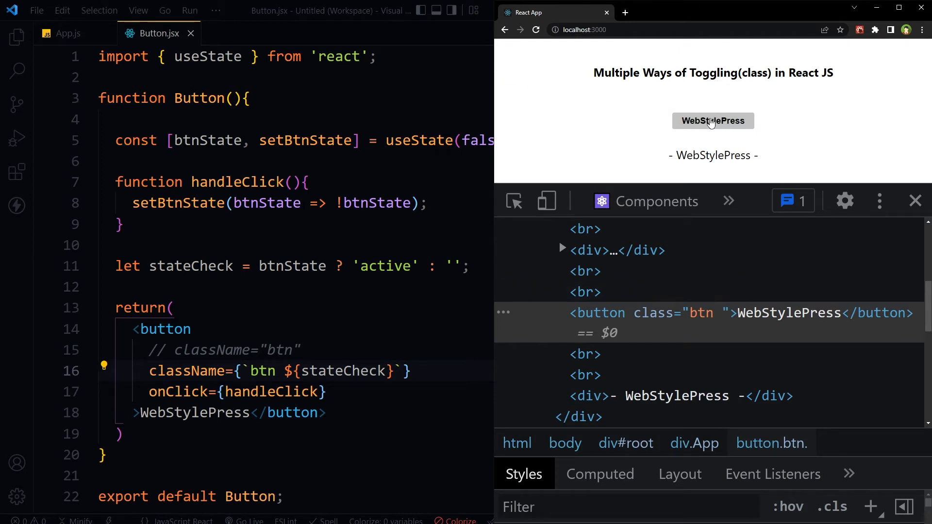
{"action": "left_click", "coordinate": [712, 121]}
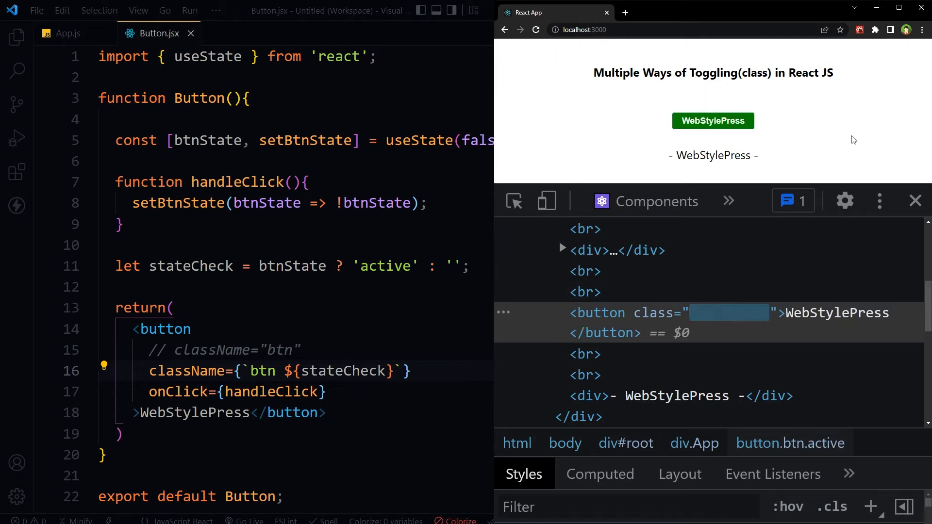
{"action": "left_click", "coordinate": [712, 121]}
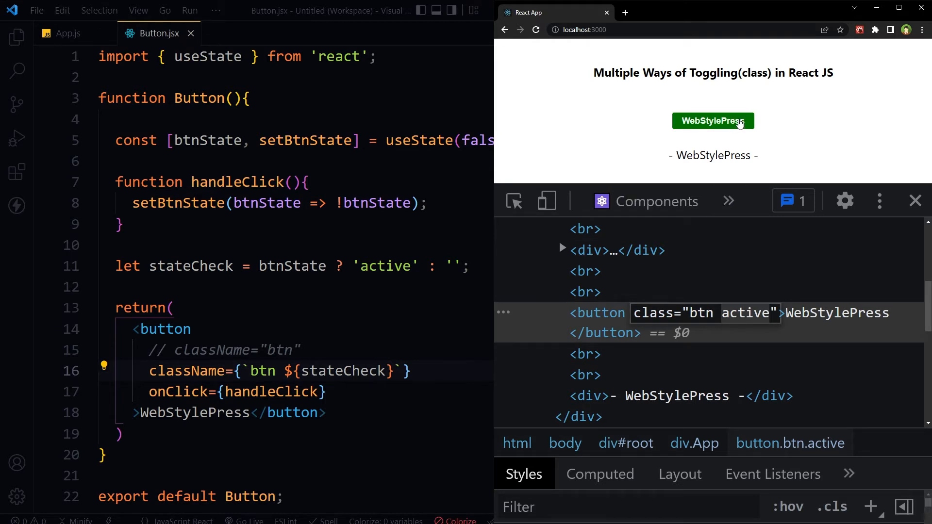
{"action": "left_click", "coordinate": [713, 121]}
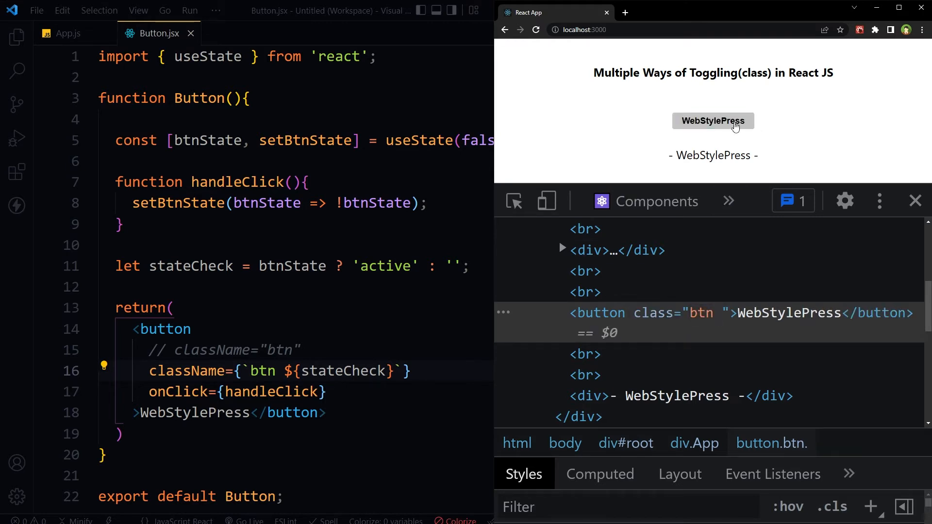
{"action": "left_click", "coordinate": [713, 120]}
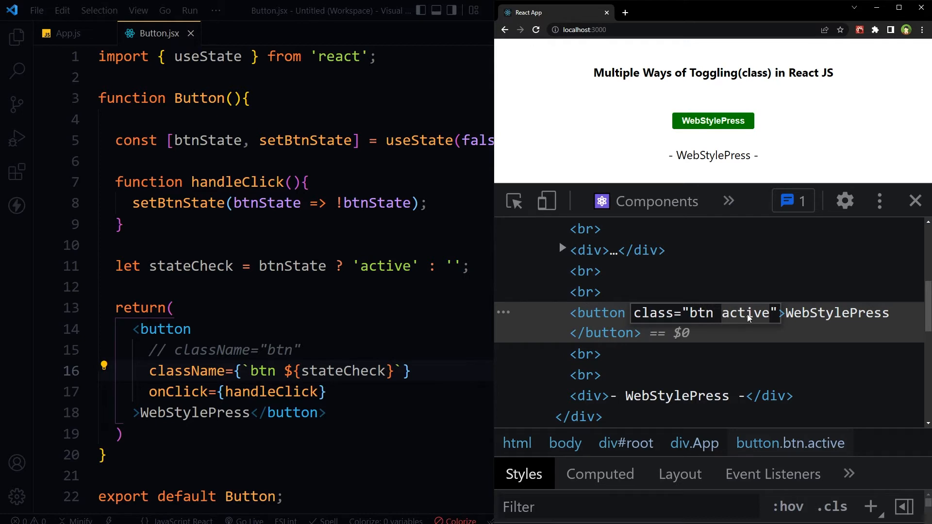
{"action": "mouse_move", "coordinate": [812, 178]}
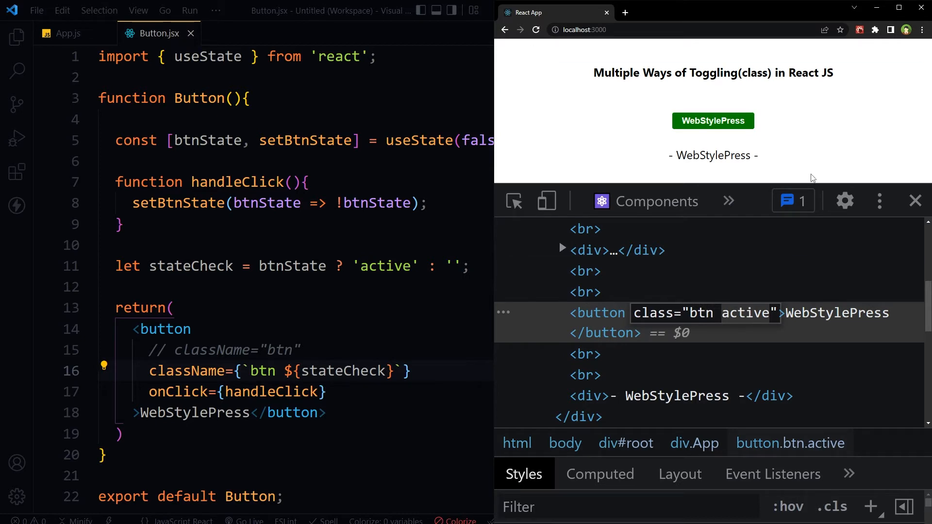
{"action": "mouse_move", "coordinate": [748, 129]}
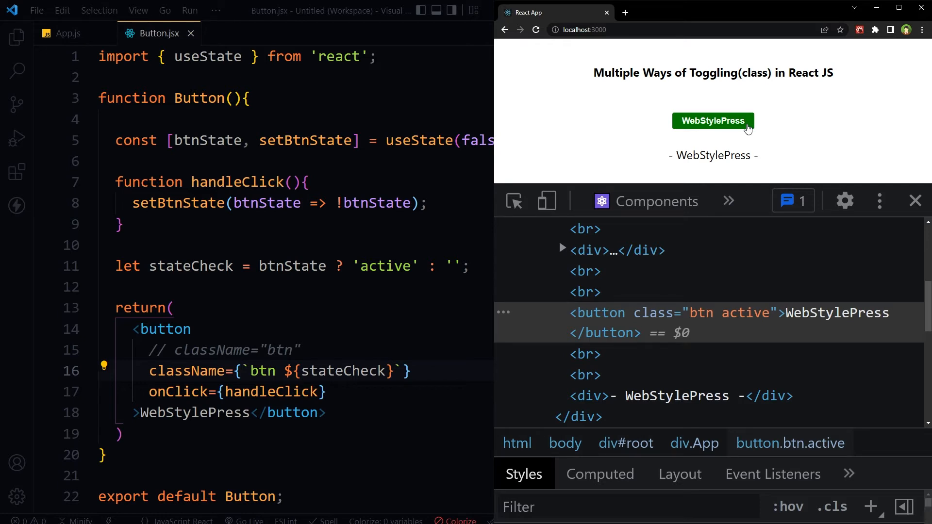
{"action": "mouse_move", "coordinate": [712, 120]}
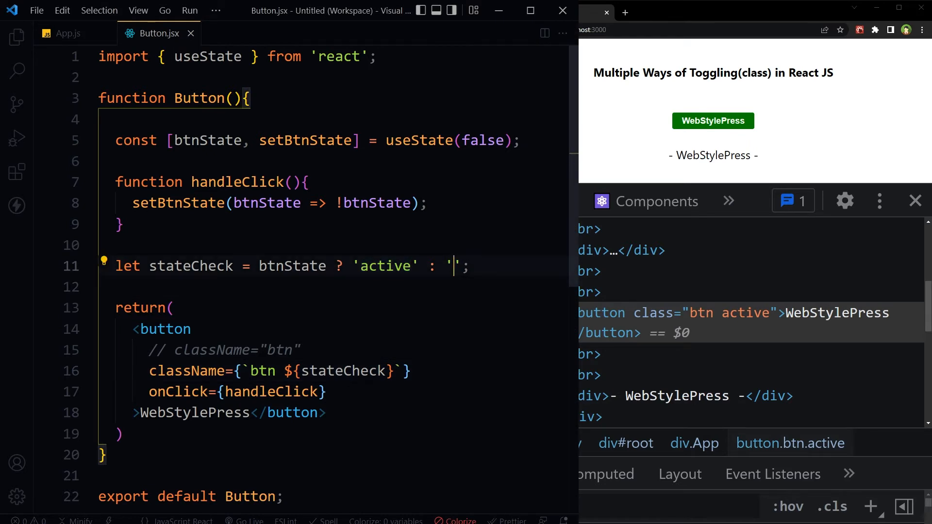
Replace stateCheck's empty-string fallback with 'inActive' and save Button.jsx
{"action": "type", "text": "active"}
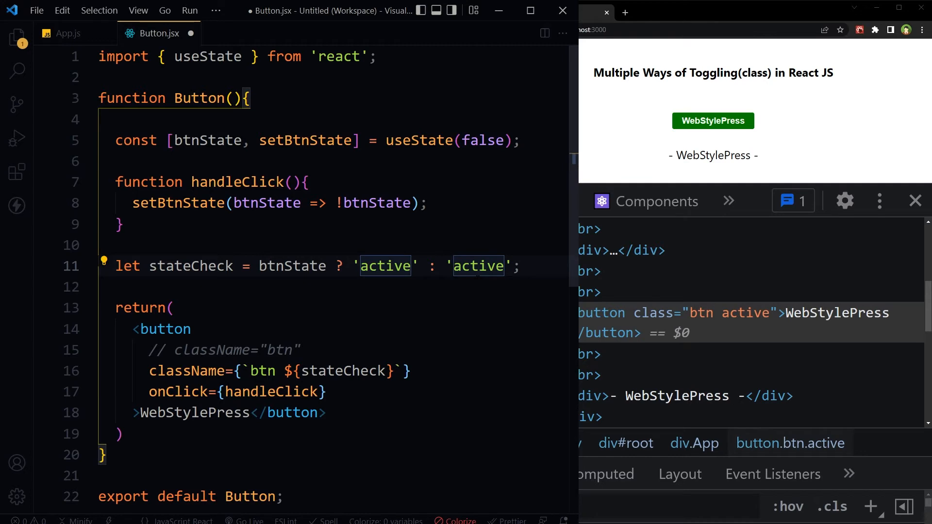
{"action": "type", "text": "inActive"}
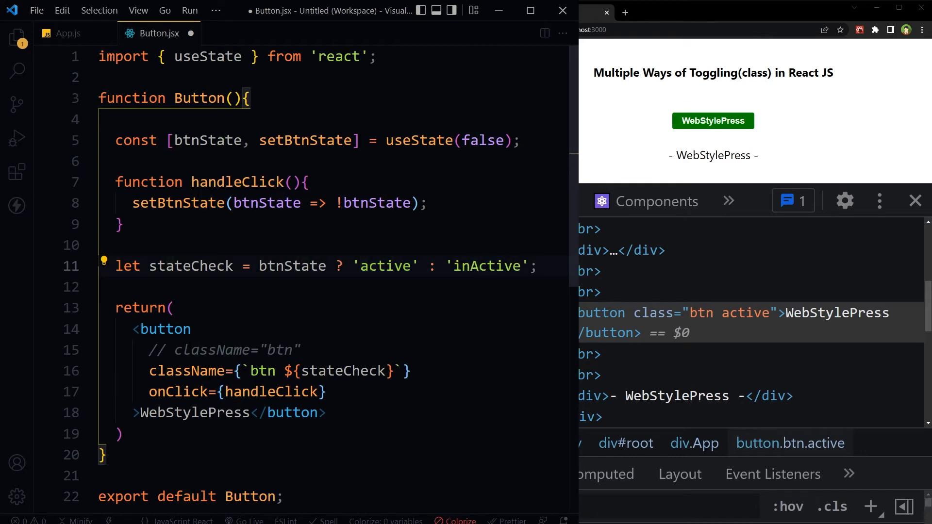
{"action": "double_click", "coordinate": [384, 265]}
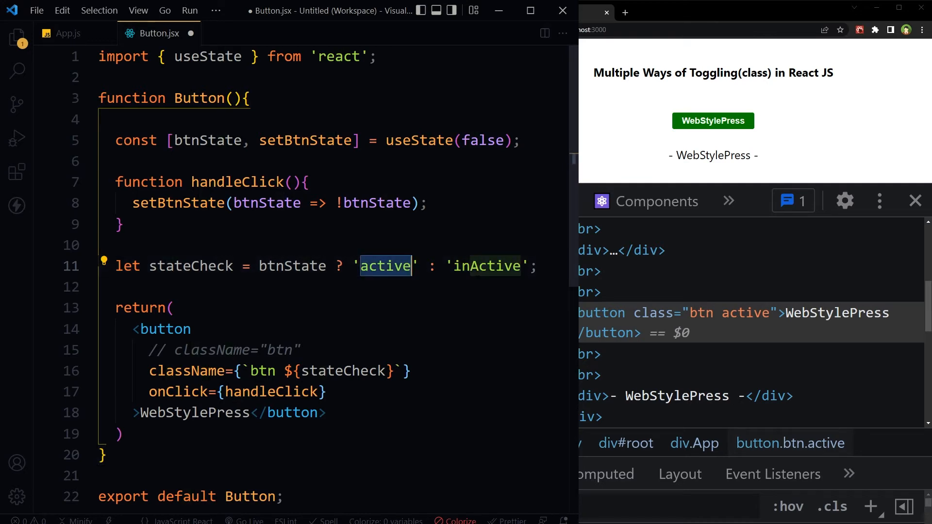
{"action": "double_click", "coordinate": [486, 265]}
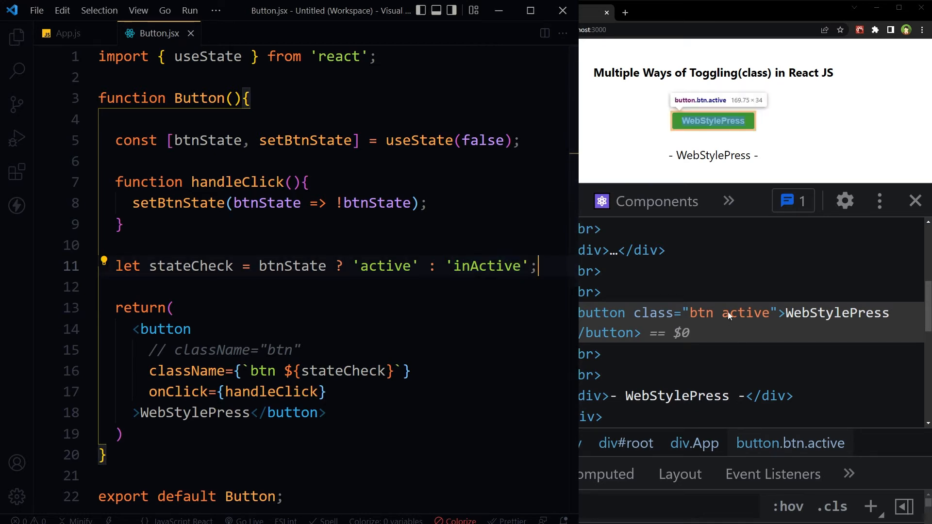
{"action": "mouse_move", "coordinate": [800, 153]}
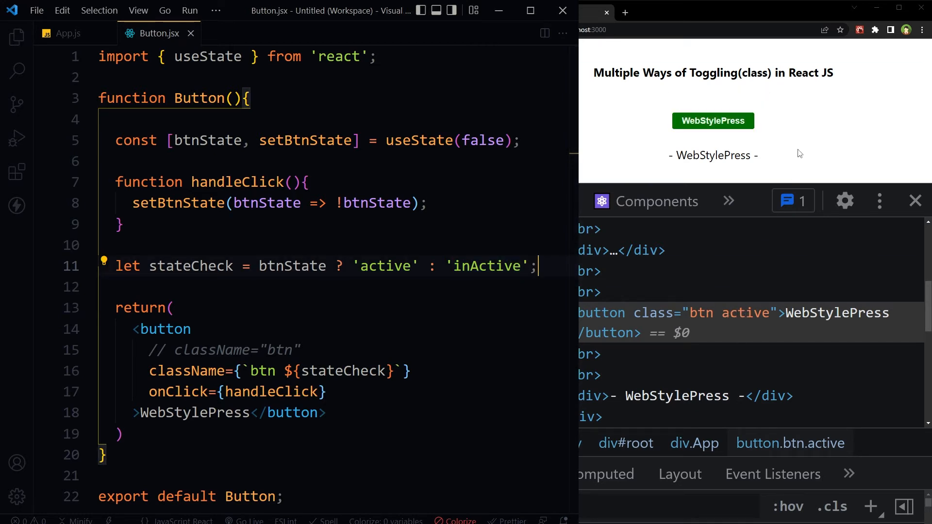
Toggle the page button, confirming its class switches between 'btn active' and 'btn in-active'
{"action": "left_click", "coordinate": [712, 121]}
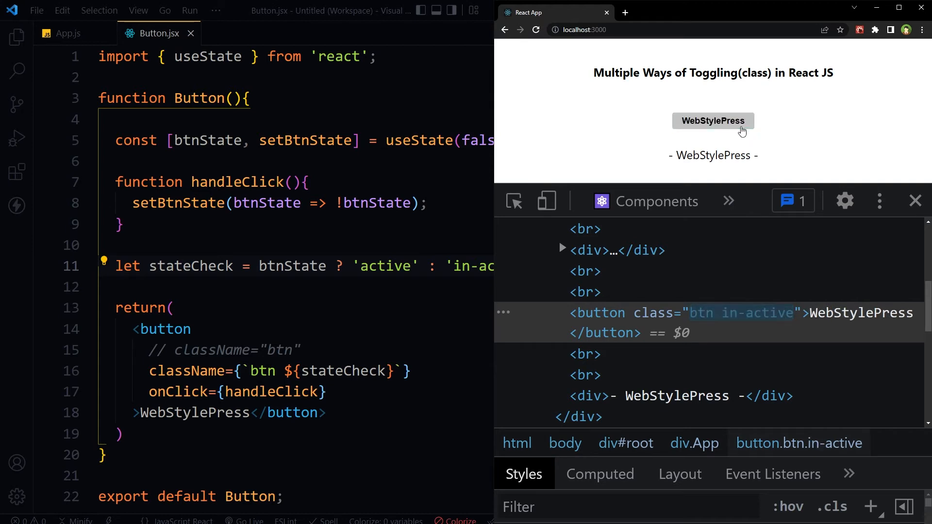
{"action": "left_click", "coordinate": [712, 121]}
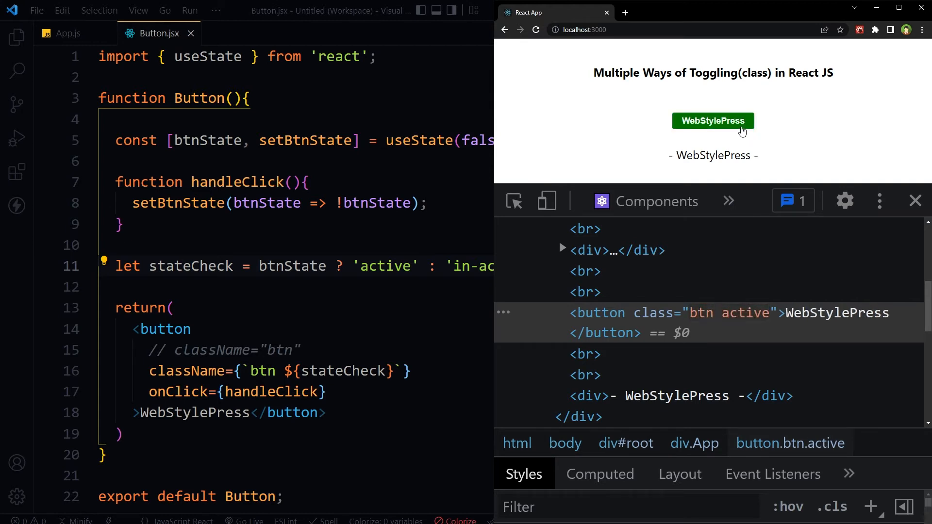
{"action": "left_click", "coordinate": [713, 121]}
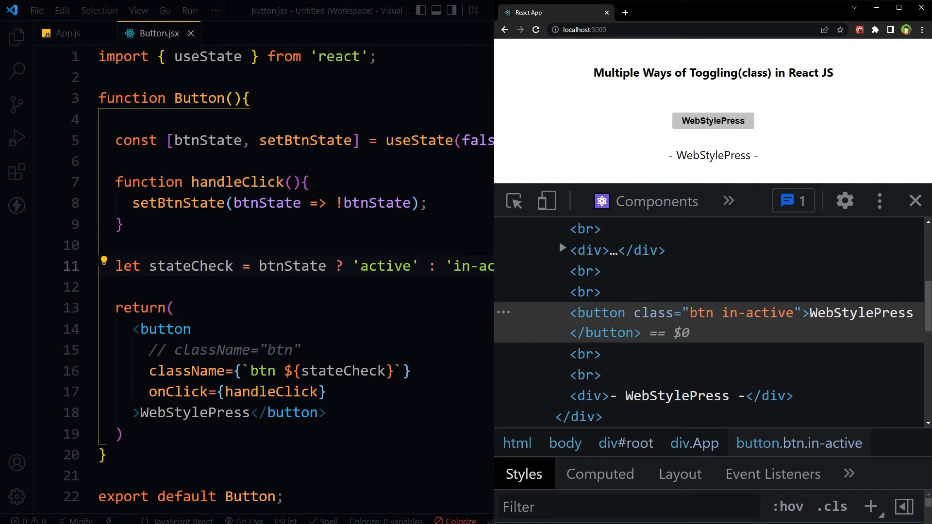
Replace 'active' with 'success' and 'in-active' with 'warning' in stateCheck, then save
{"action": "type", "text": "su"}
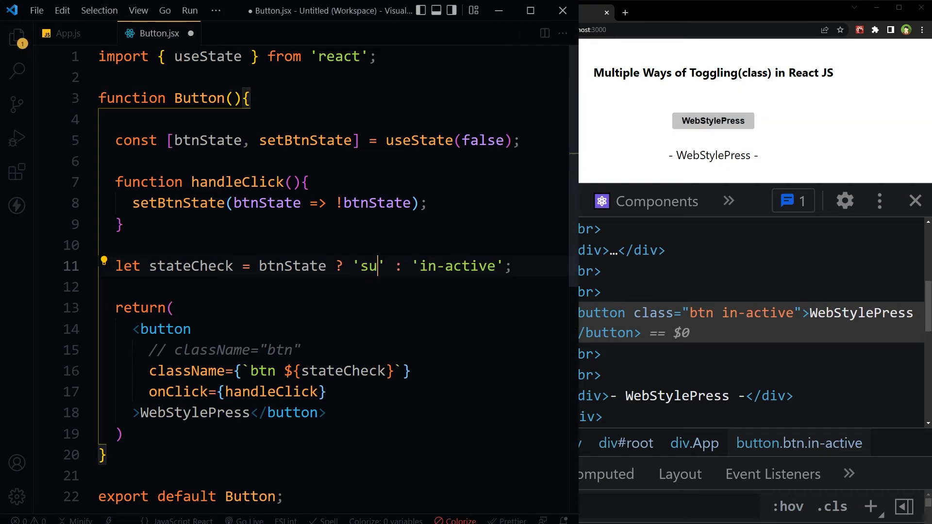
{"action": "type", "text": "ccess"}
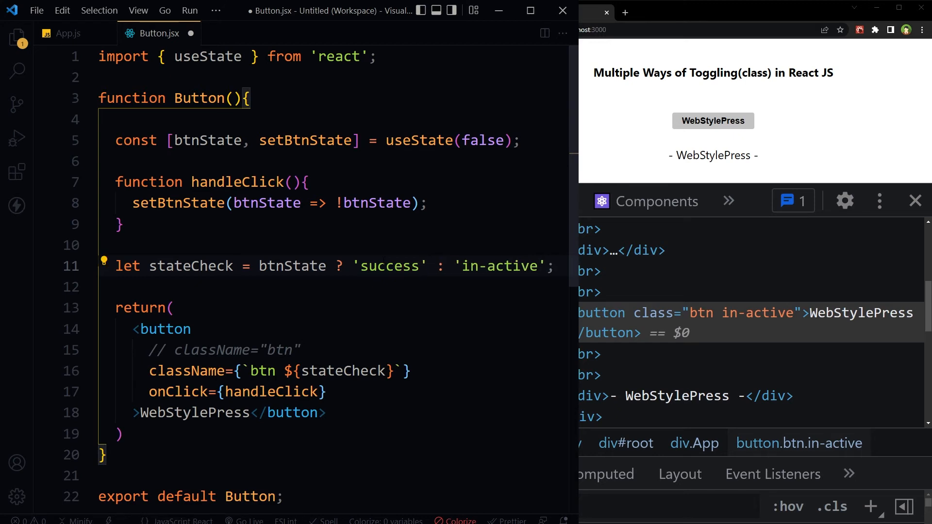
{"action": "left_click", "coordinate": [343, 266]}
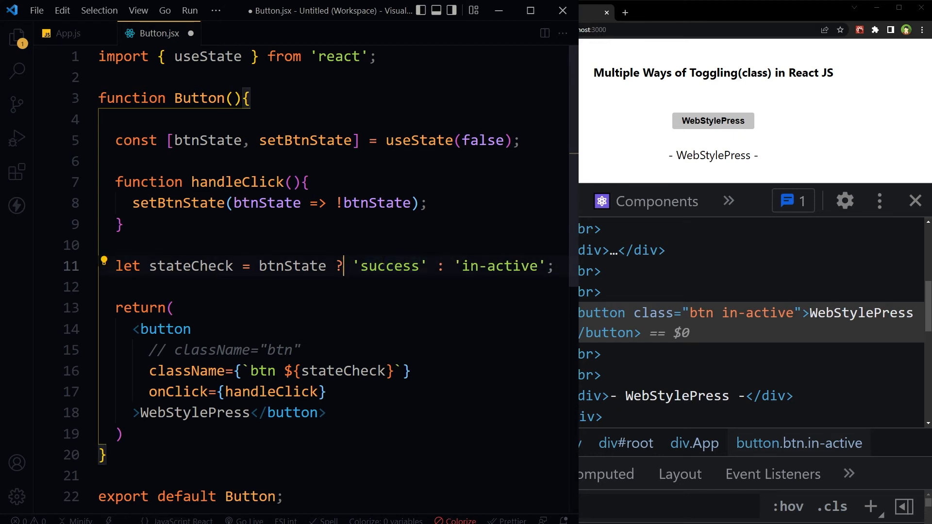
{"action": "left_click", "coordinate": [464, 266]}
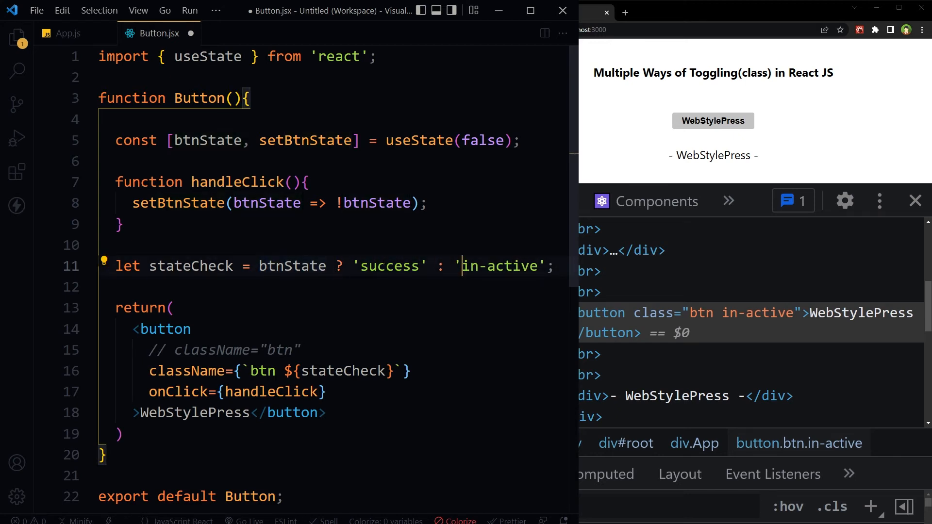
{"action": "type", "text": "war"}
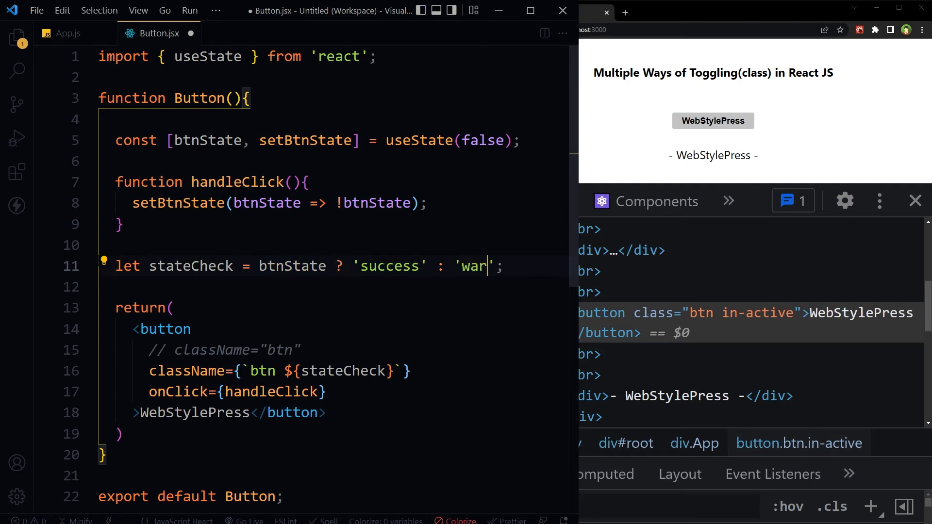
{"action": "type", "text": "ning"}
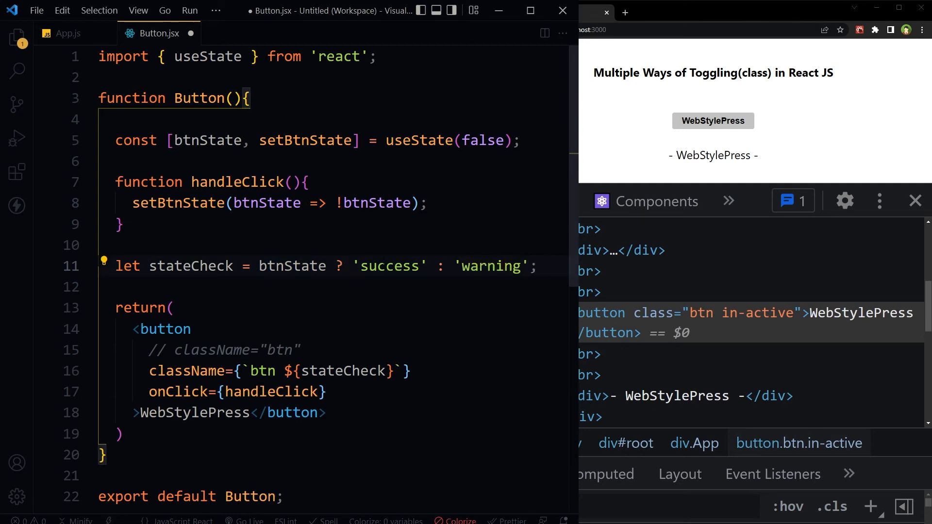
{"action": "left_click", "coordinate": [712, 120]}
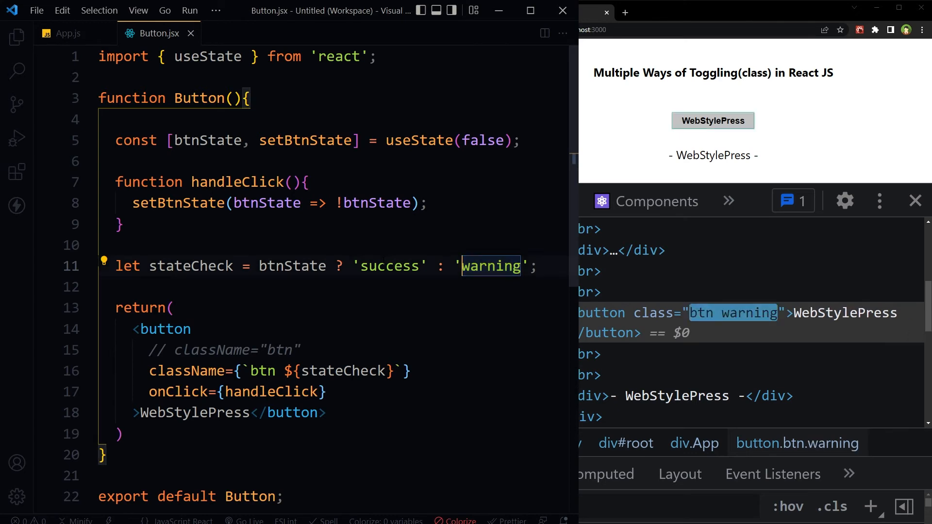
Insert a btn- prefix before ${stateCheck} in the className template literal
{"action": "left_click", "coordinate": [285, 371]}
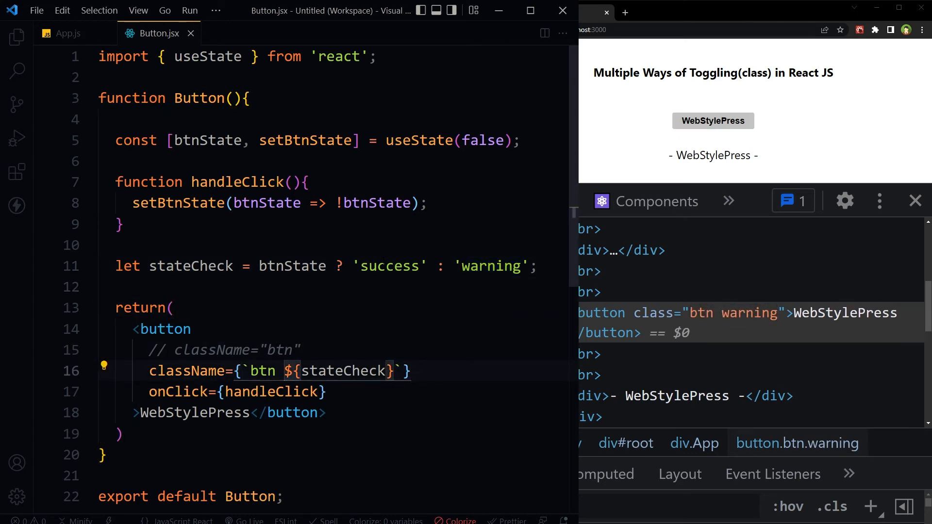
{"action": "type", "text": "bt-"}
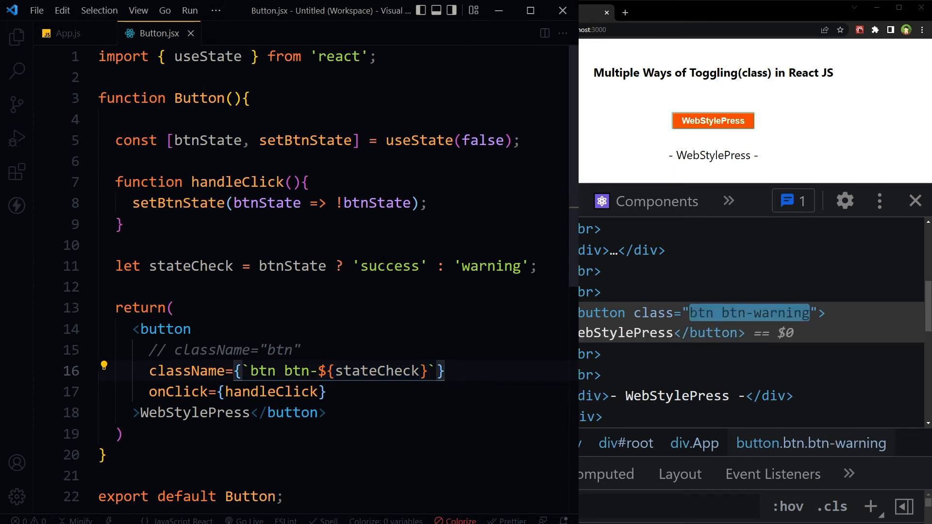
{"action": "mouse_move", "coordinate": [749, 313]}
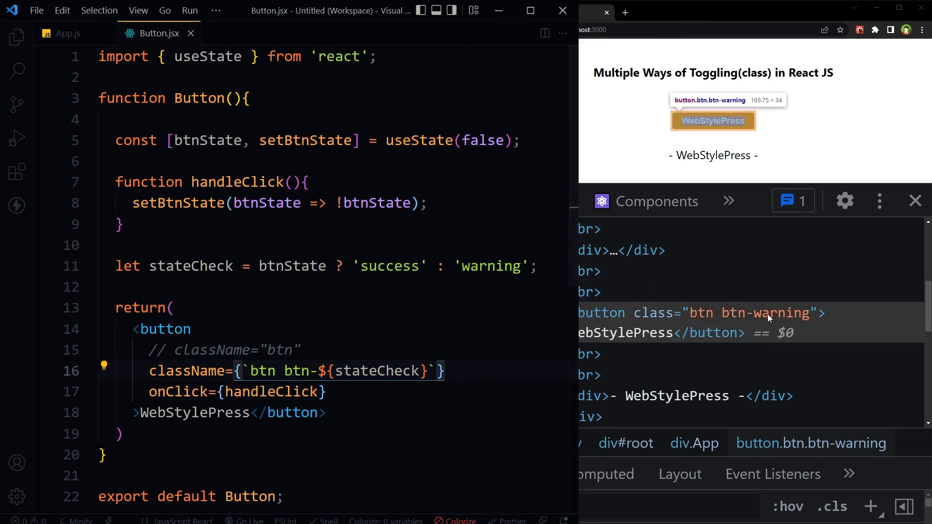
{"action": "mouse_move", "coordinate": [781, 326]}
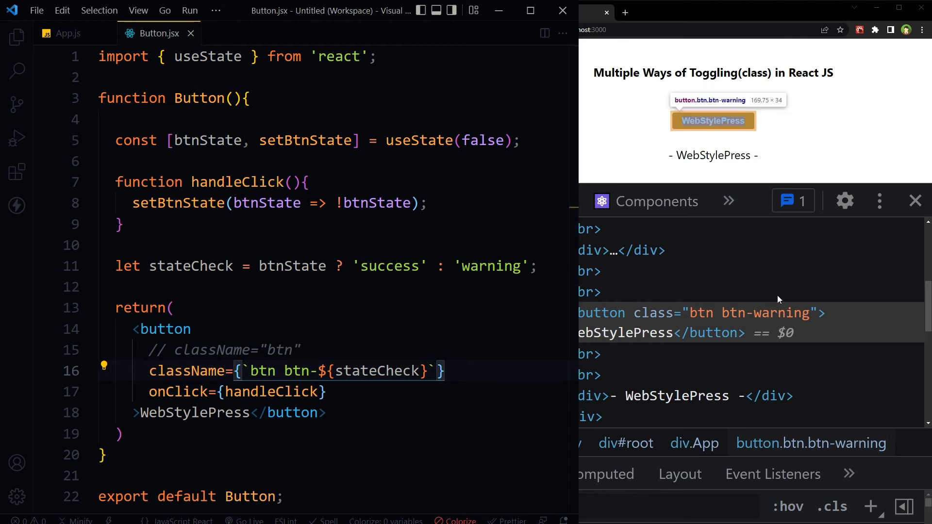
Toggle the page button three times, seeing 'btn btn-success' and 'btn btn-warning' alternate
{"action": "left_click", "coordinate": [713, 121]}
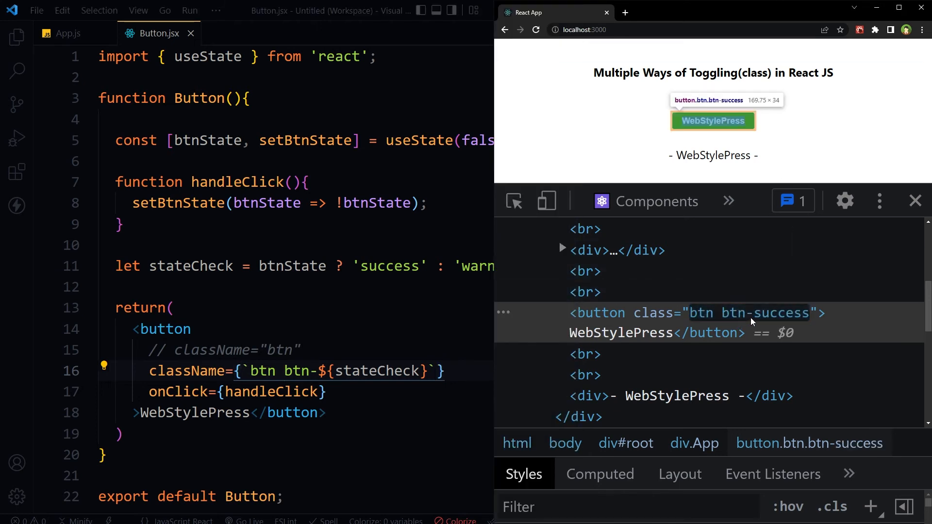
{"action": "left_click", "coordinate": [712, 121]}
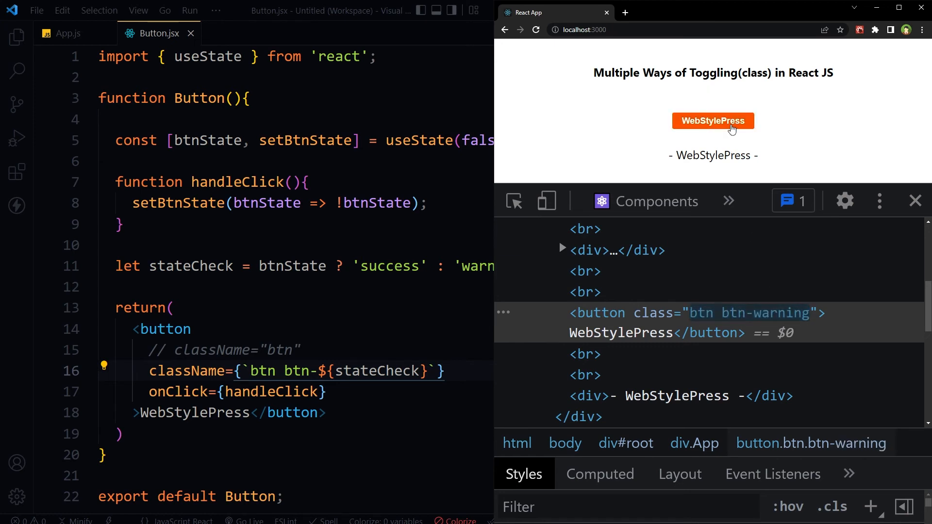
{"action": "left_click", "coordinate": [712, 121]}
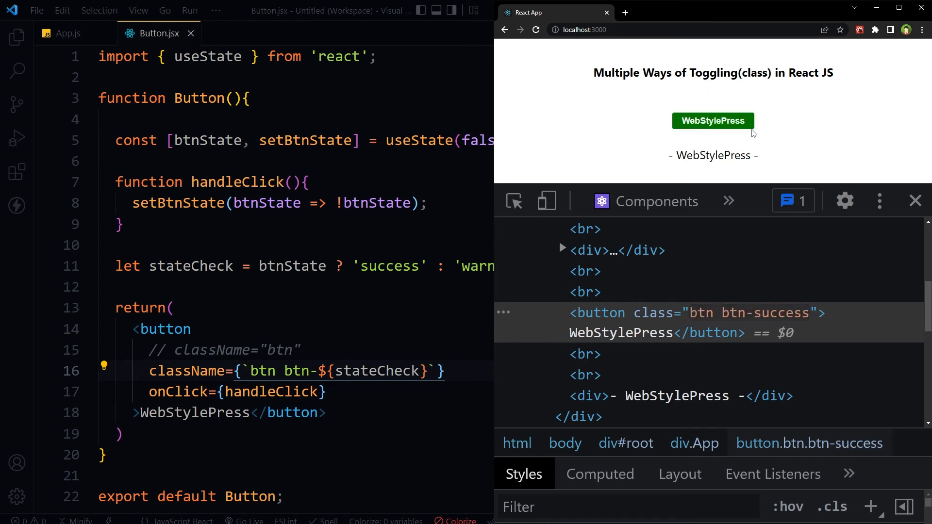